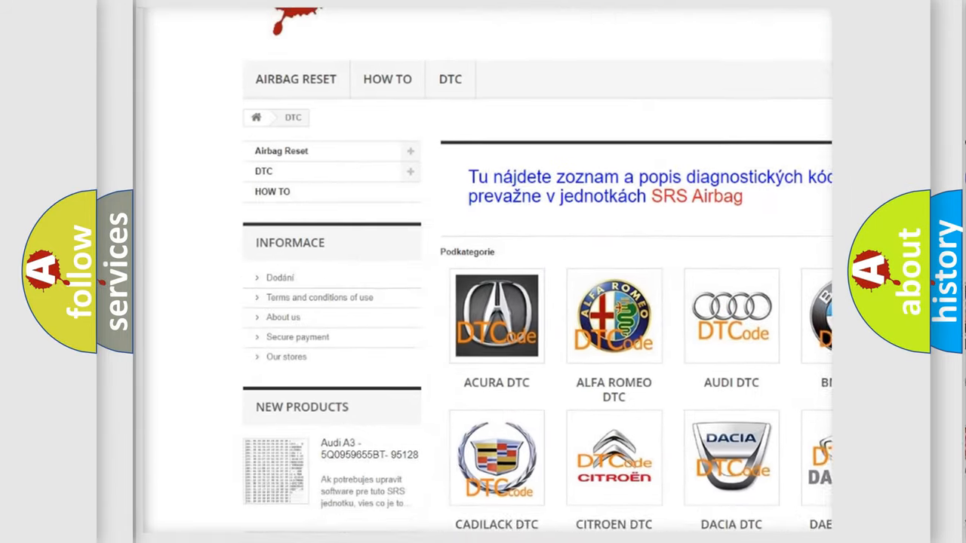
scroll(down, 3)
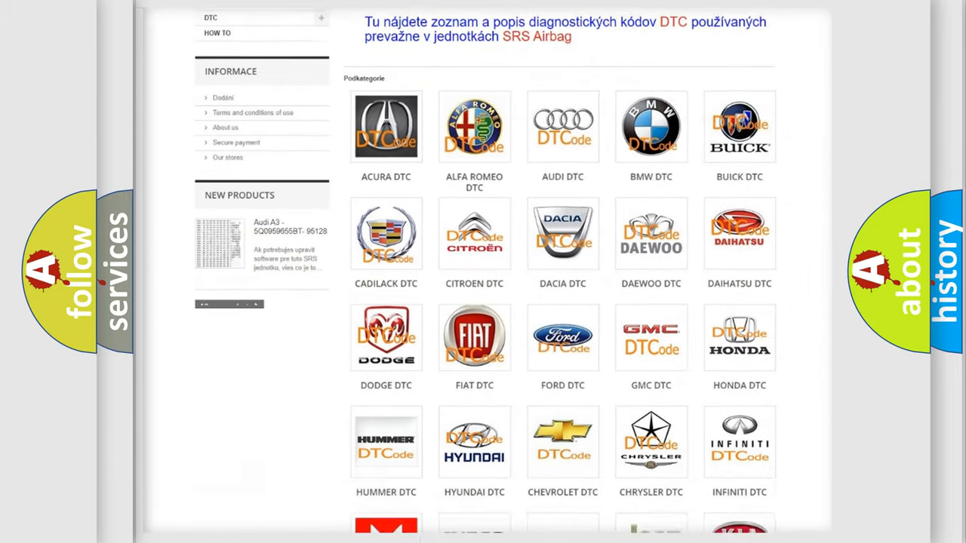
scroll(down, 3)
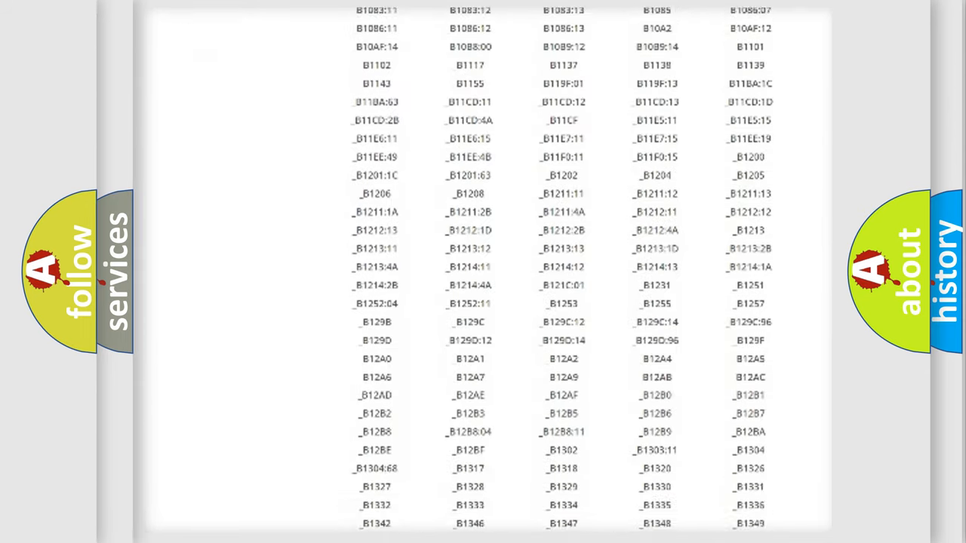
scroll(down, 3)
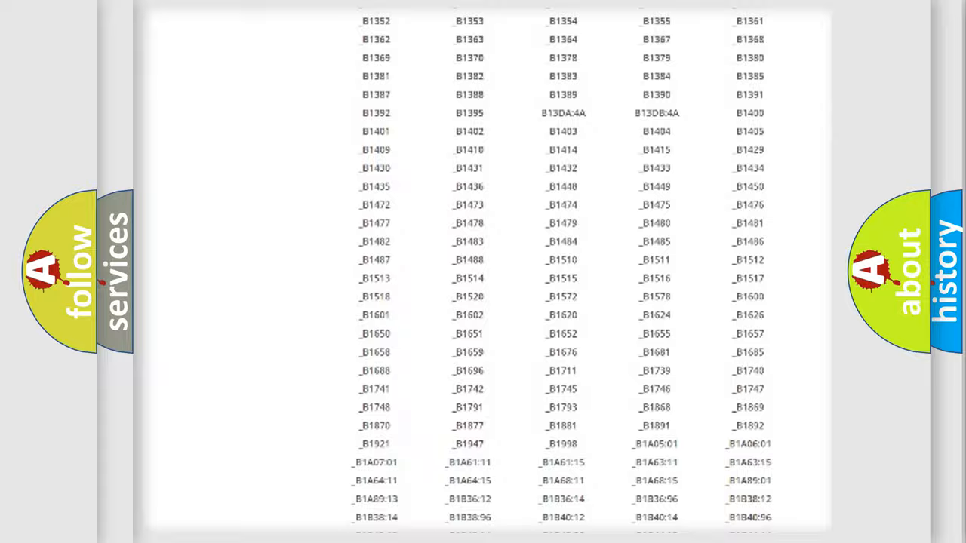